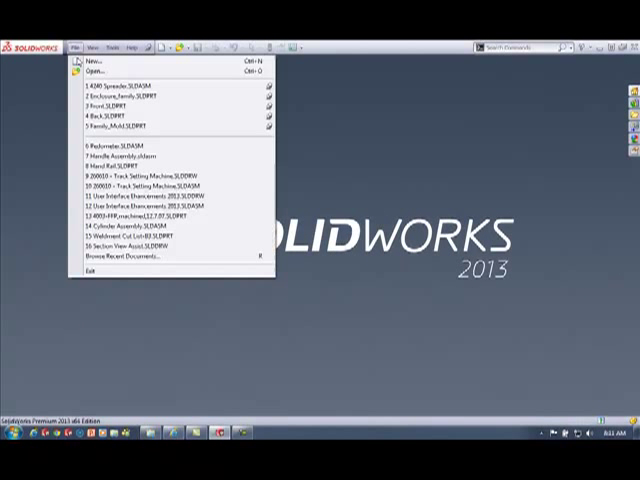
mouse_move(110, 104)
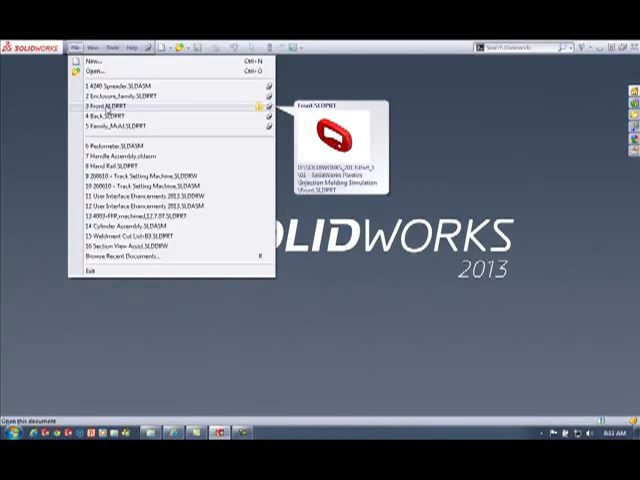
Open the recent Front.SLDPRT part.
click(110, 103)
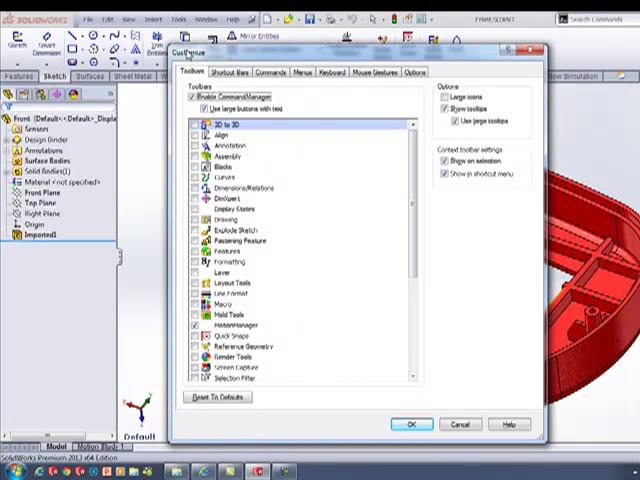
On the Mouse Gestures tab, select the 8-gesture layout and close Customize.
click(368, 72)
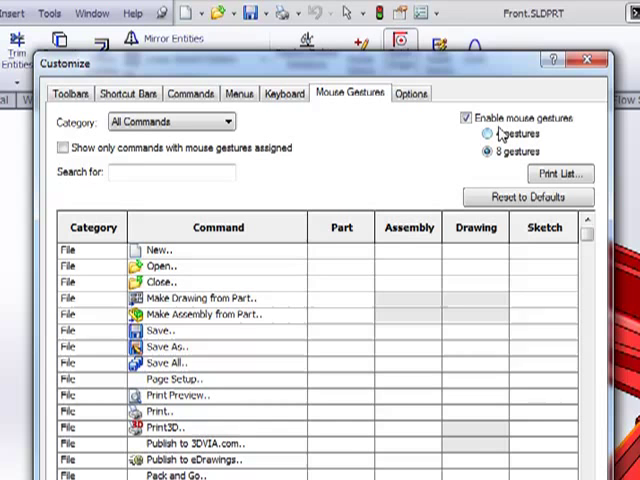
click(494, 134)
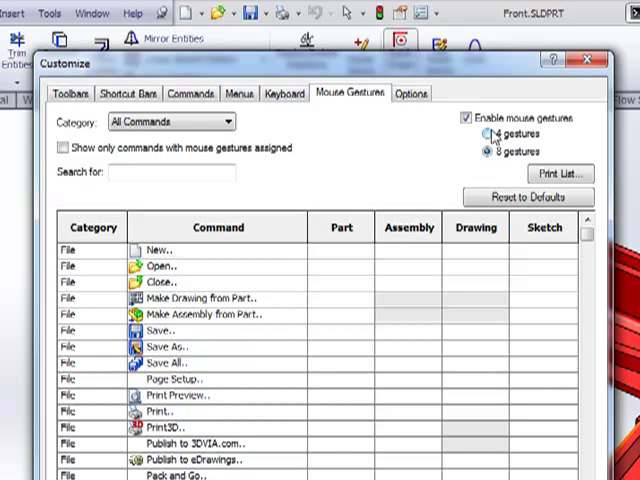
click(484, 151)
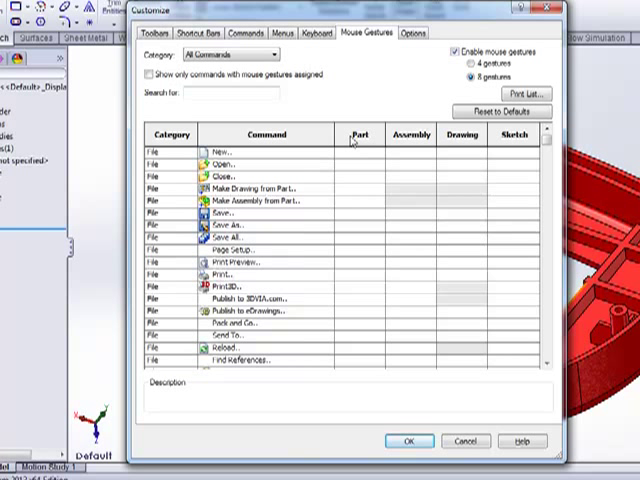
click(409, 440)
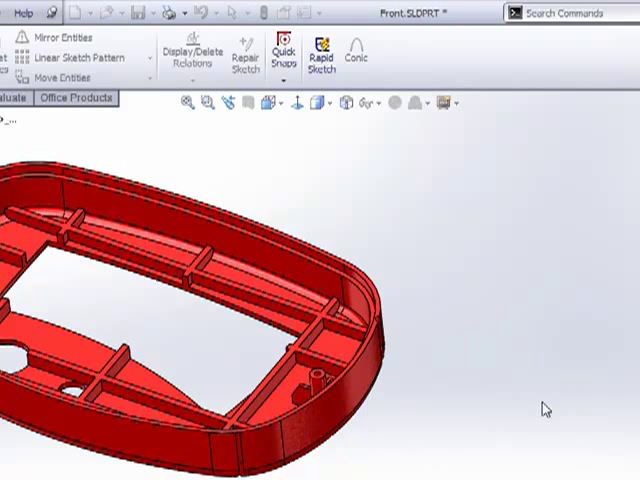
mouse_move(350, 240)
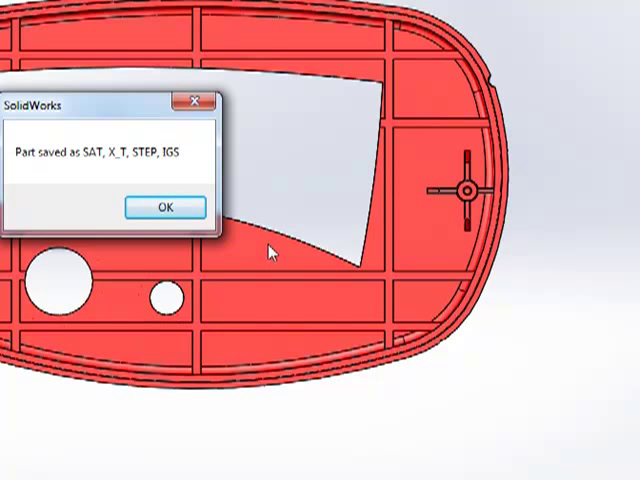
Dismiss the 'Part saved' confirmation after the SAT, X_T, STEP and IGS export.
click(164, 207)
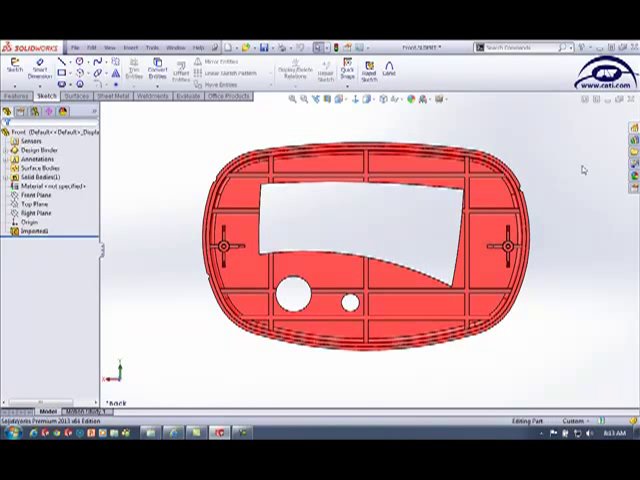
Make a drawing from the Front part using the chosen drawing template.
click(78, 17)
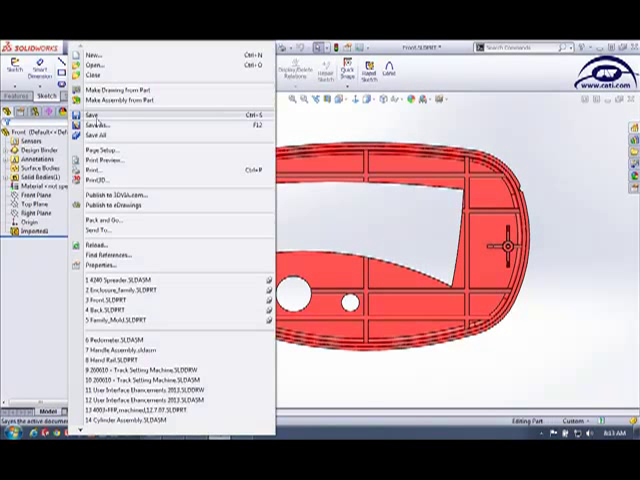
click(90, 53)
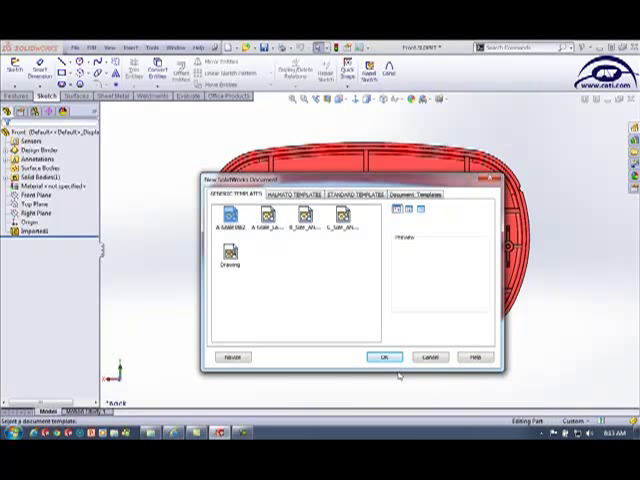
click(384, 357)
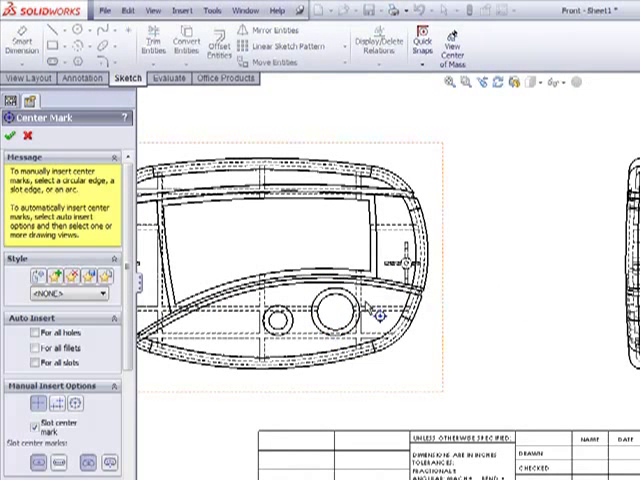
mouse_move(412, 293)
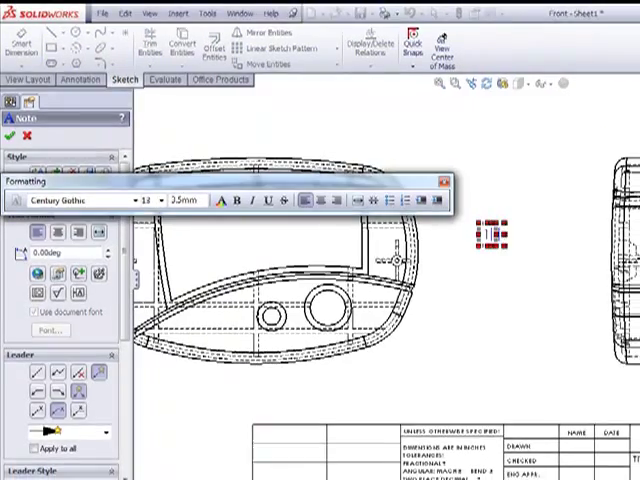
Enter the note text 123456789 on the drawing sheet.
text(123456789)
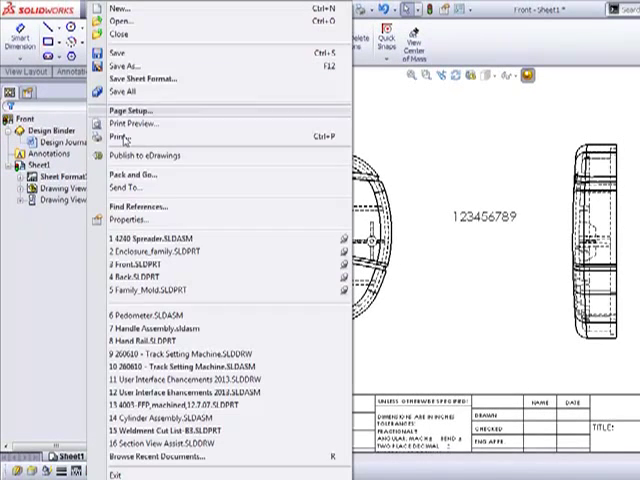
mouse_move(268, 231)
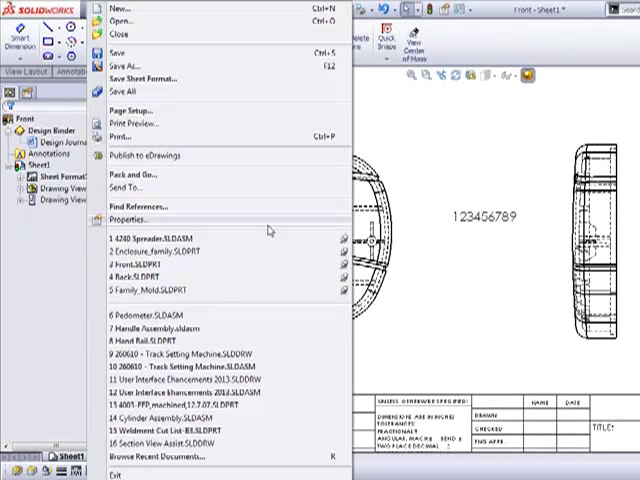
Open the recent Pedometer.SLDASM assembly, then close it with Don't Save.
click(150, 320)
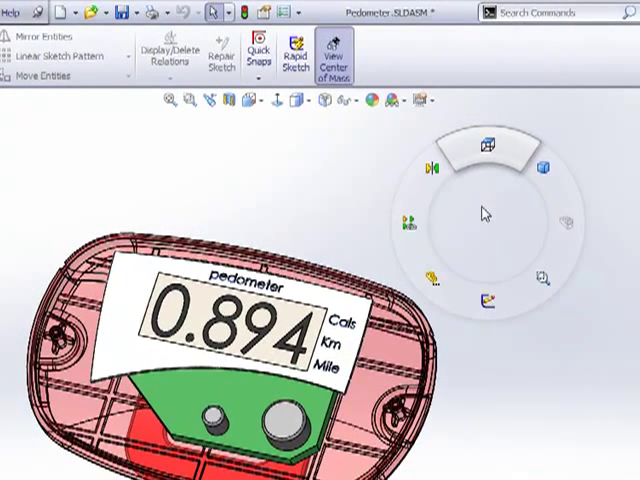
mouse_move(450, 228)
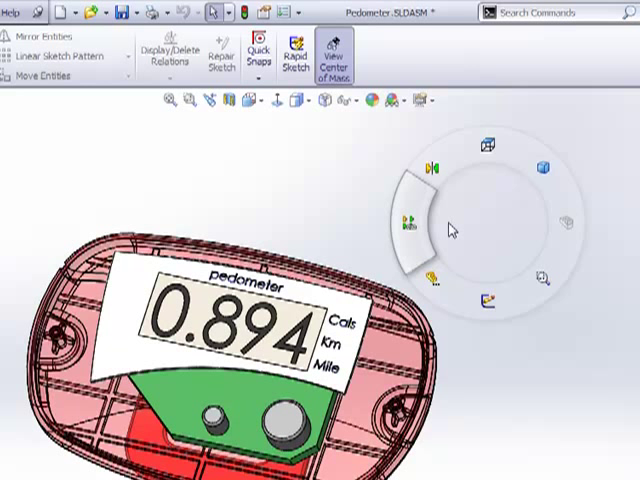
mouse_move(490, 273)
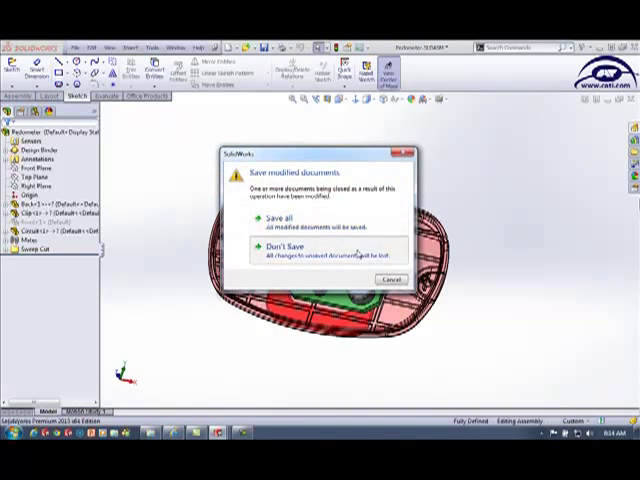
click(279, 245)
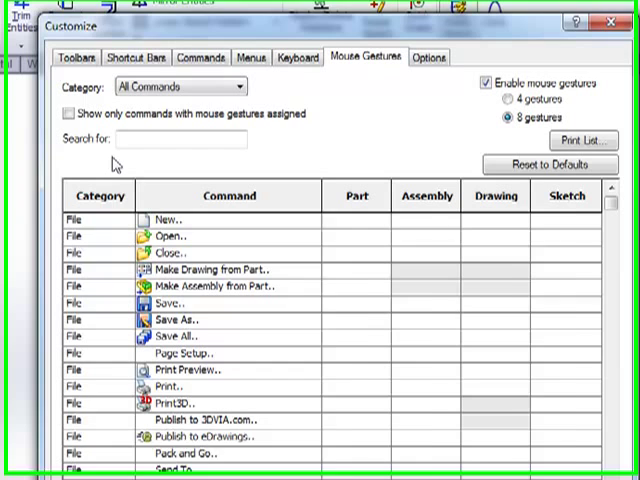
Filter the gesture list to show only commands with mouse gestures assigned.
click(68, 113)
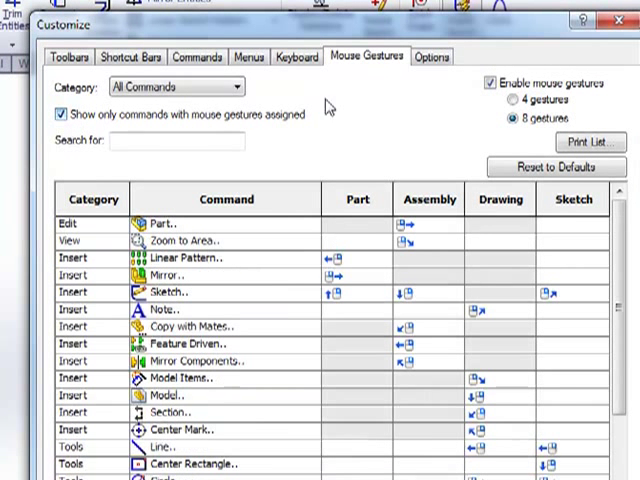
mouse_move(385, 122)
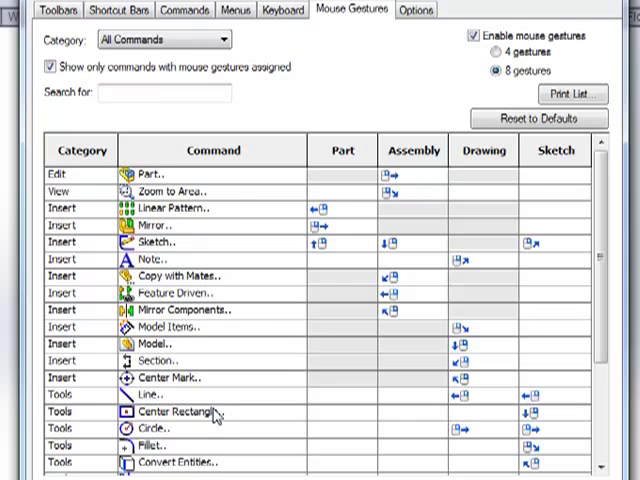
mouse_move(228, 418)
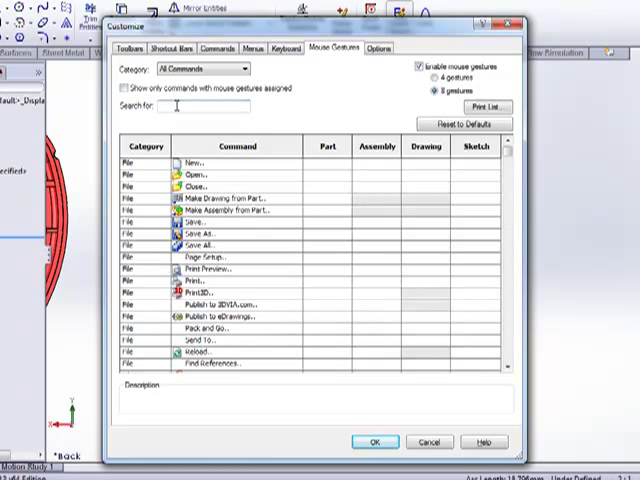
Search for 'corner' and give Corner Rectangle a Sketch-column mouse gesture.
click(121, 90)
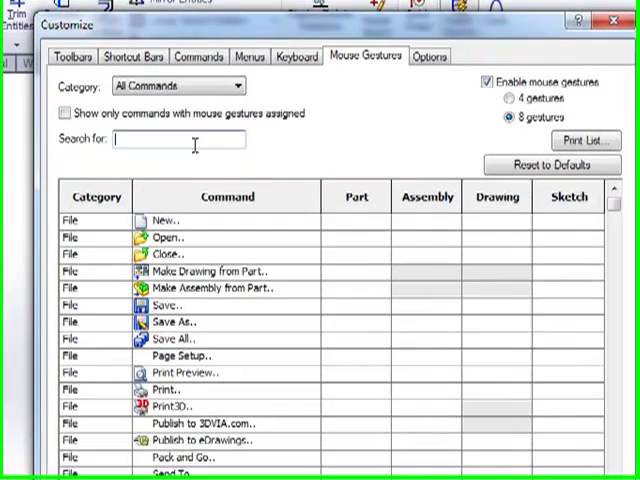
text(corner)
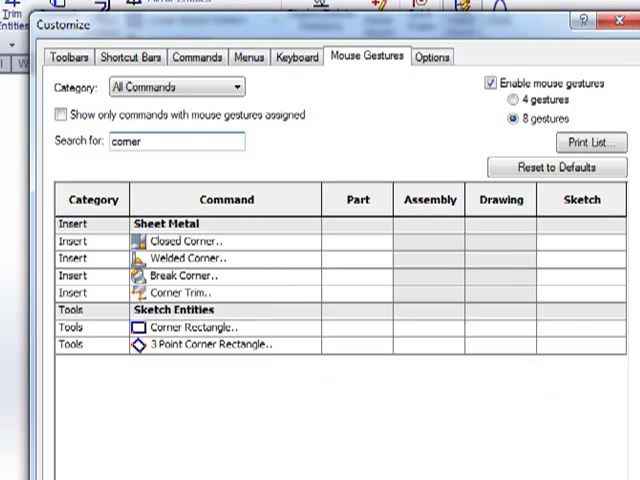
mouse_move(248, 240)
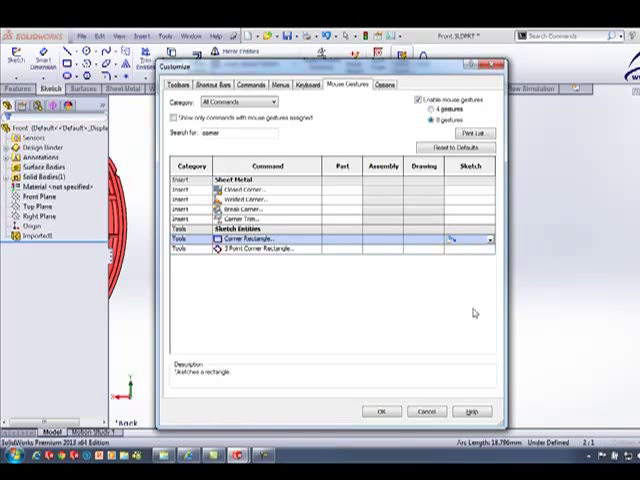
click(170, 118)
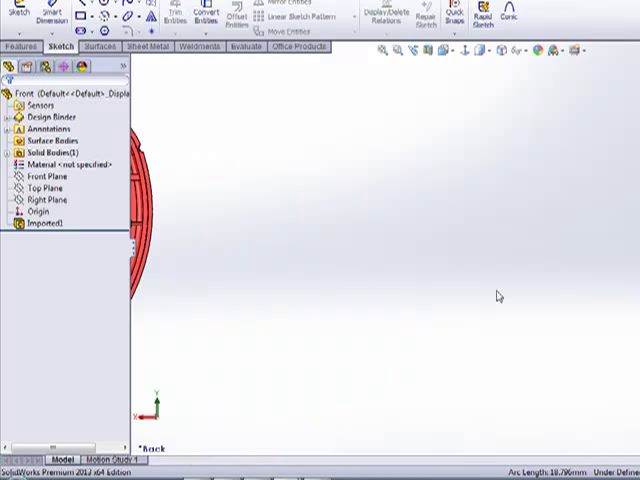
Draw a rectangle dimensioned 21.22 wide and a circle with 15.27 diameter.
click(60, 164)
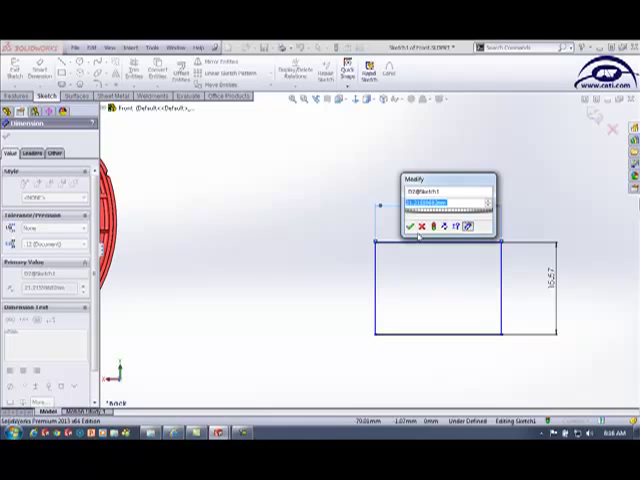
click(412, 227)
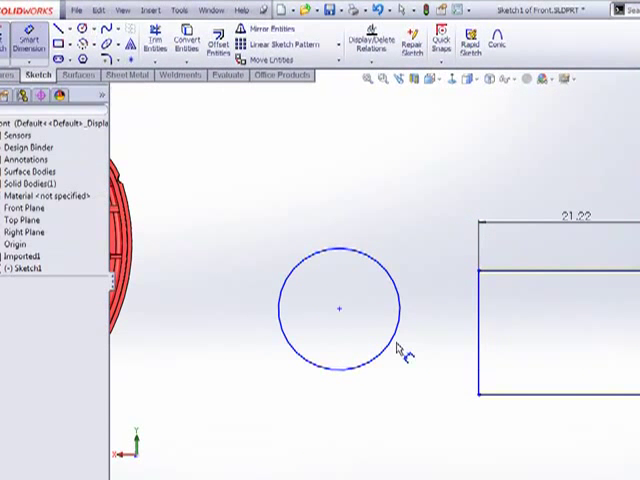
right_click(405, 360)
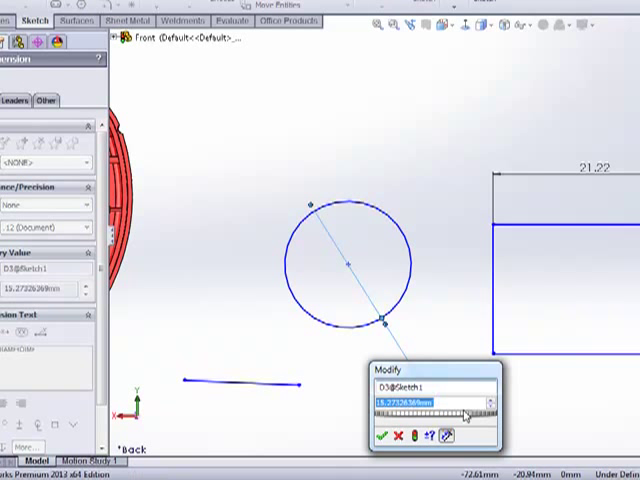
click(382, 437)
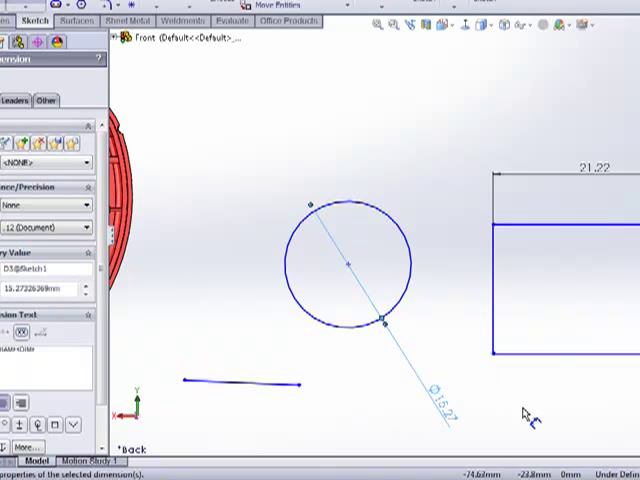